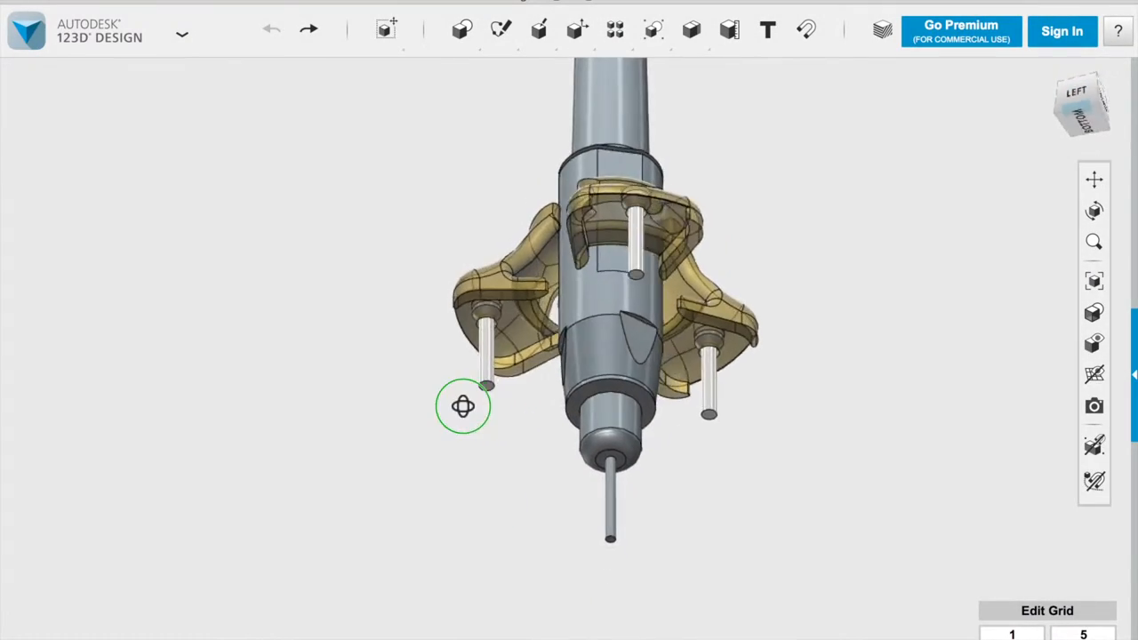
- Orbit the Dremel assembly to inspect the three-armed adapter fitted around it
left_click_drag(462, 405, 382, 417)
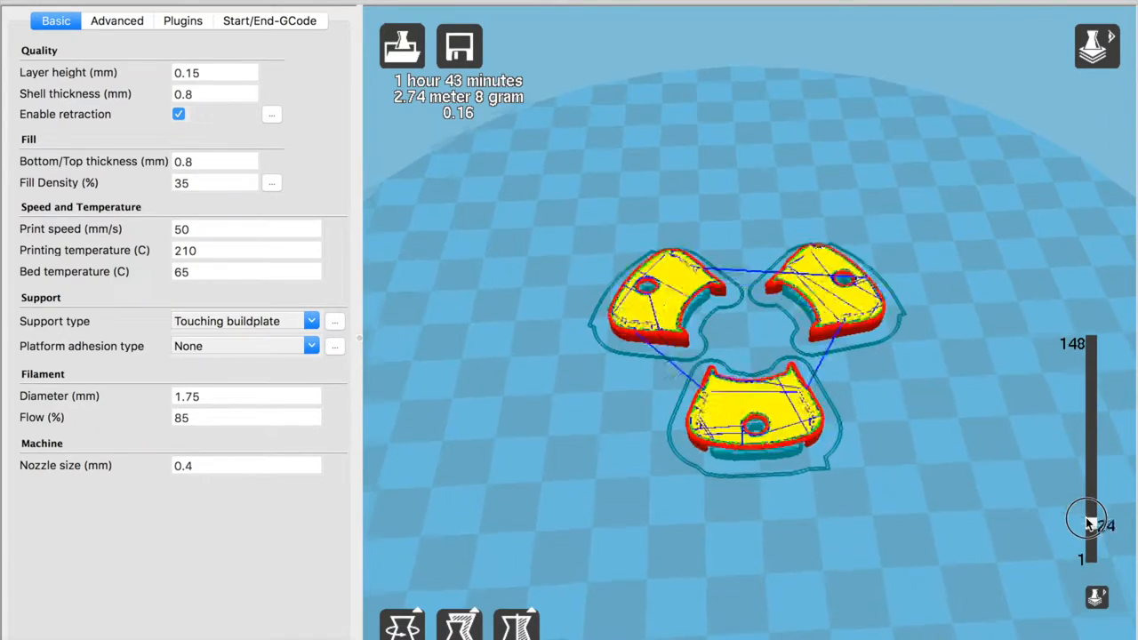
- Scrub the sliced layers of the three parts, then rotate the collar part upright on the build plate
left_click_drag(1086, 519, 1092, 405)
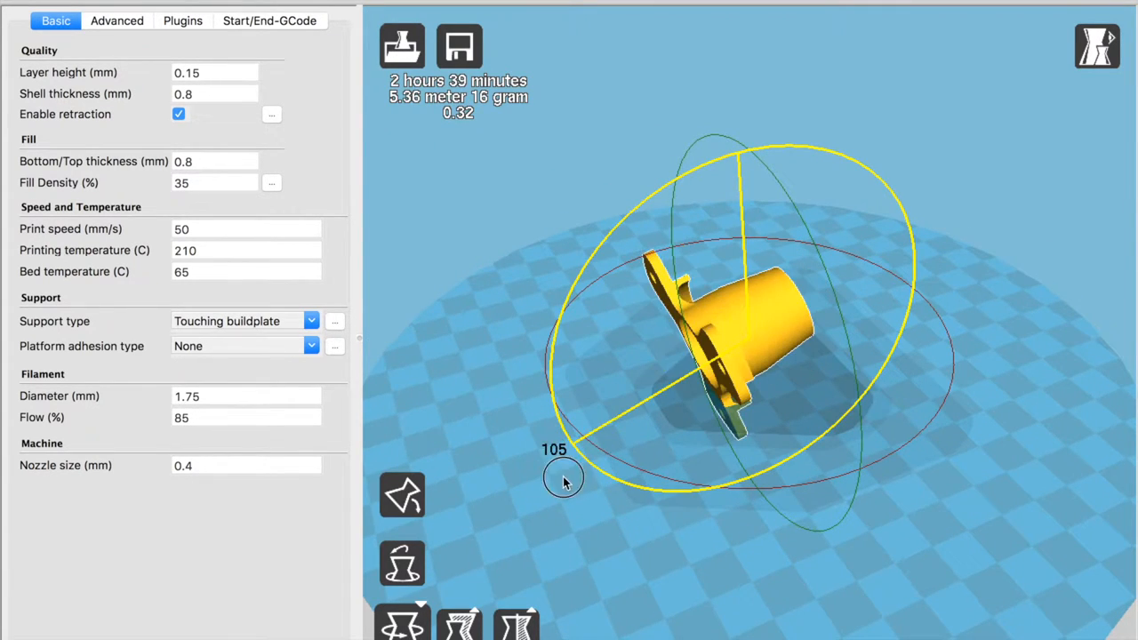
left_click_drag(561, 478, 743, 548)
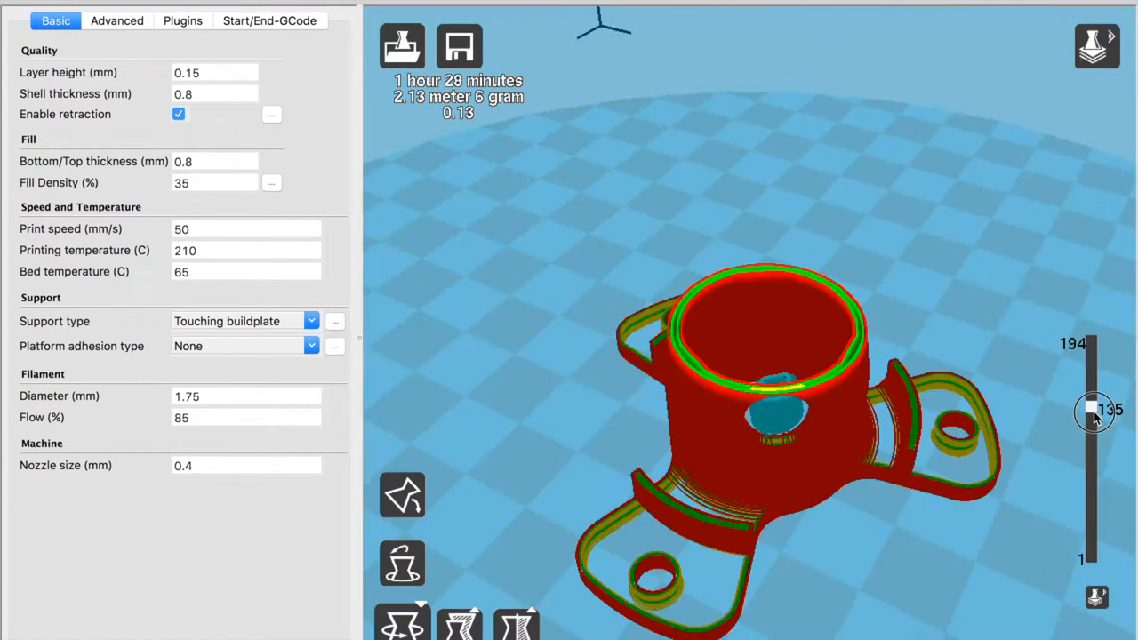
- View the 50%-infill collar from above and step the layer preview up toward the top layers
left_click_drag(1093, 409, 1093, 421)
type("50")
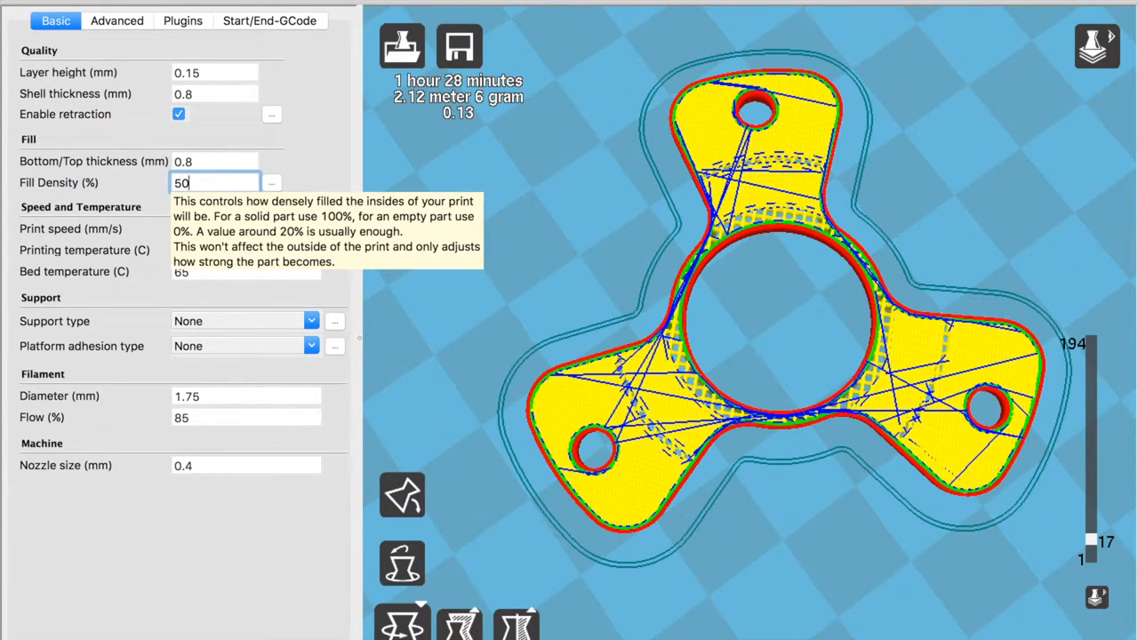
left_click_drag(1092, 540, 1092, 423)
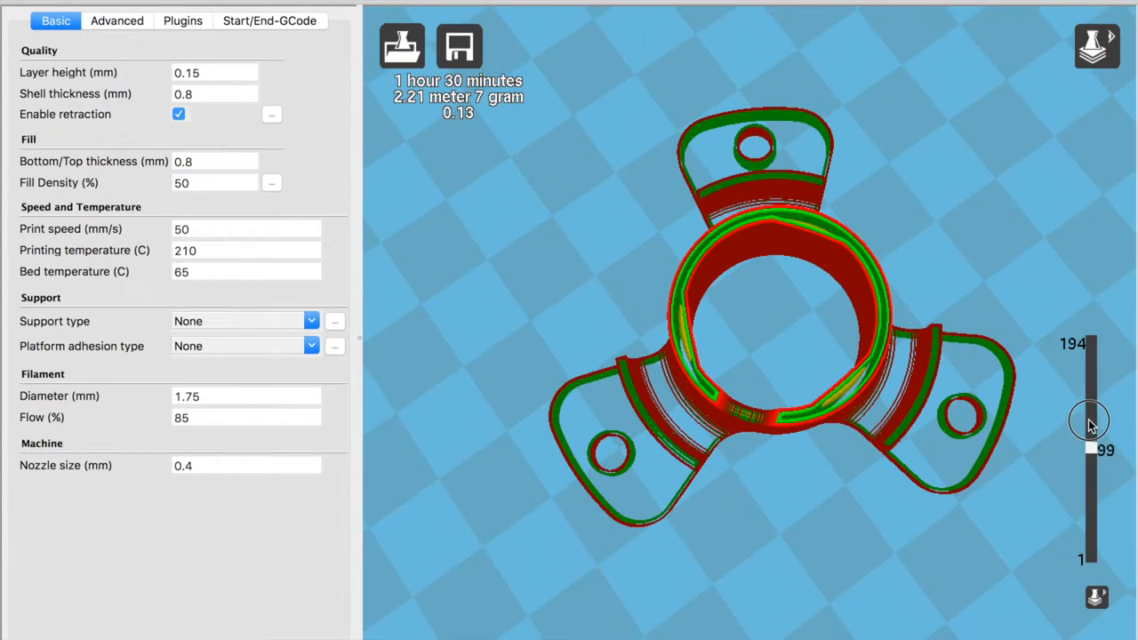
left_click_drag(1088, 420, 1089, 353)
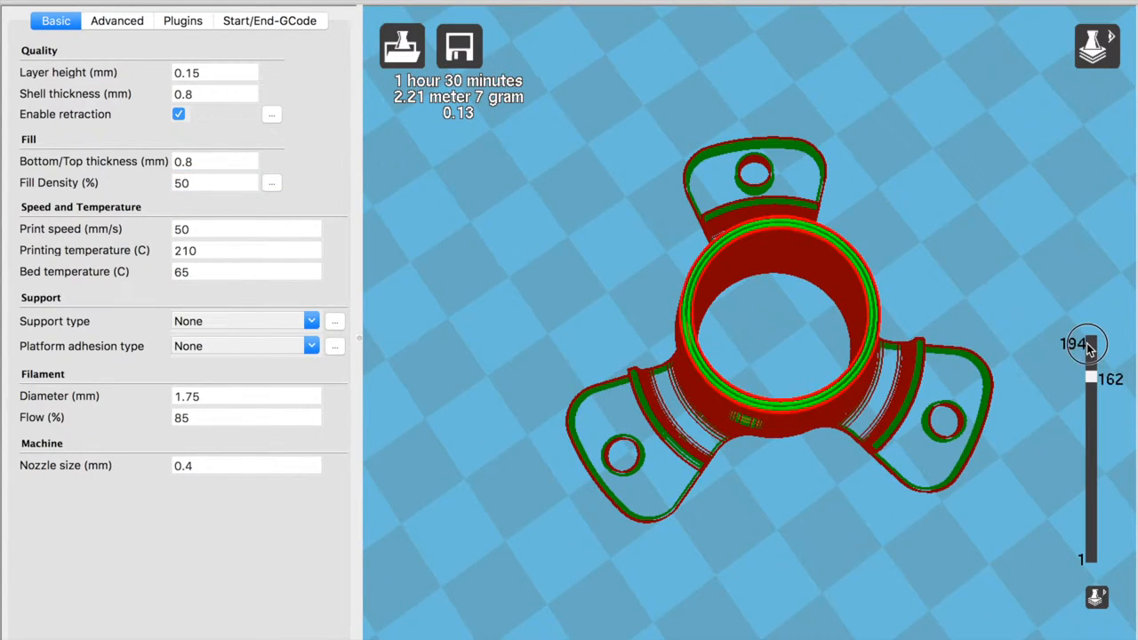